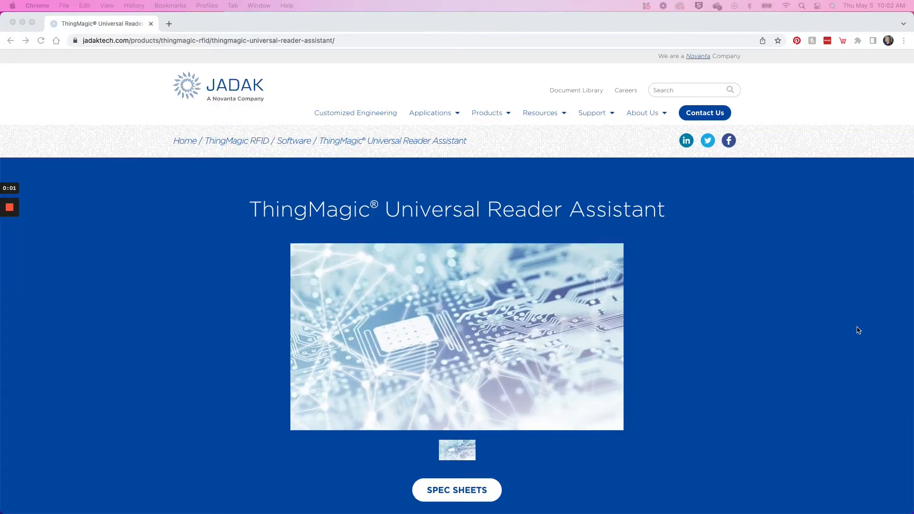
Step: Scroll through the URA product page and open the 'Using Universal Reader Assistant' support article
scroll("down", 3)
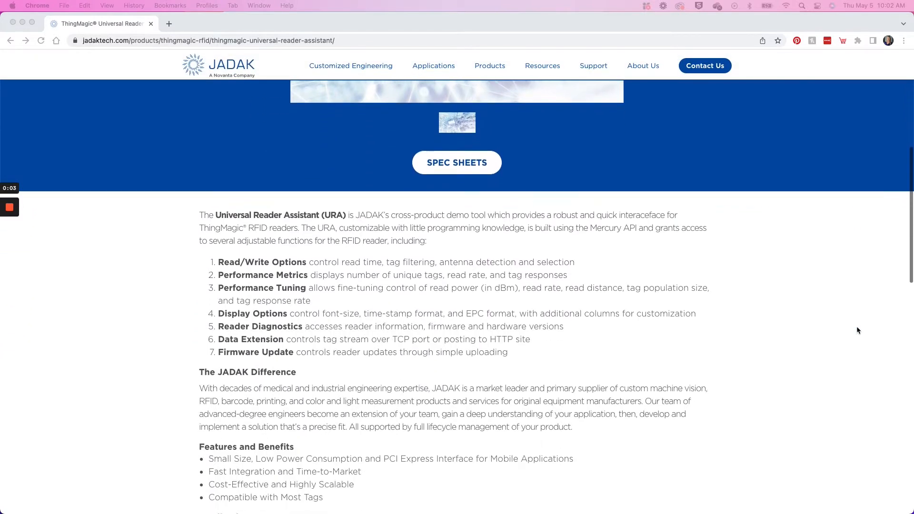
scroll("down", 3)
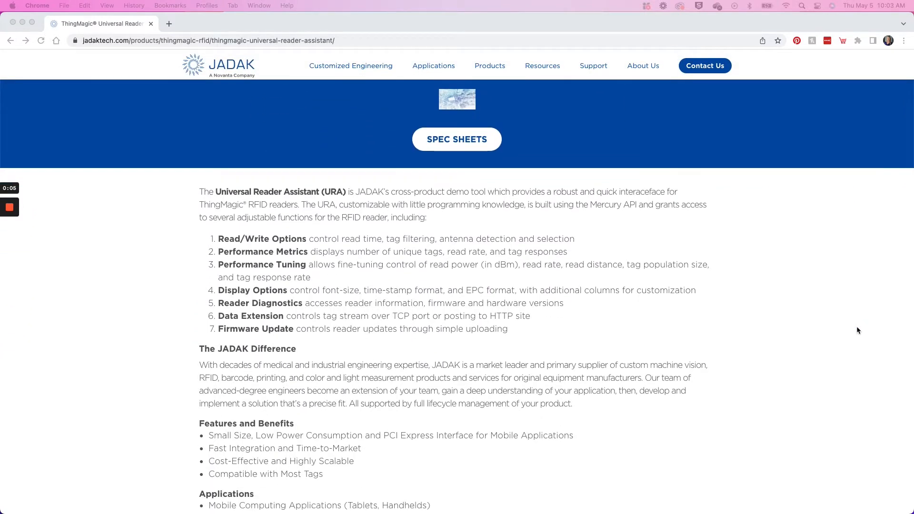
scroll("down", 3)
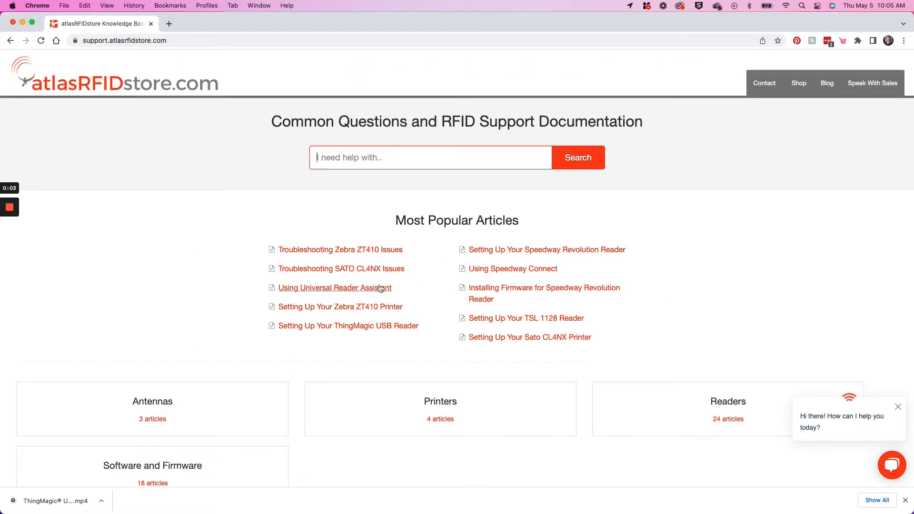
left_click(335, 287)
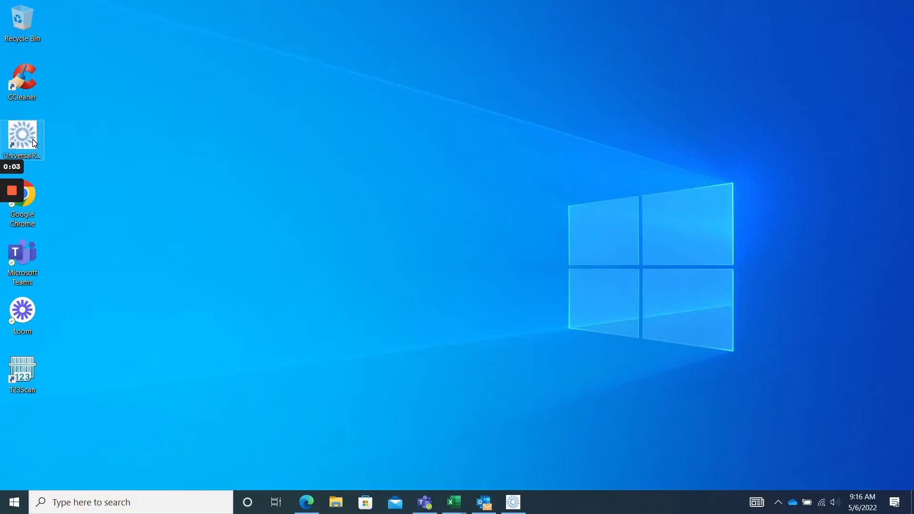
Step: Launch URA, detect the M5e Compact reader on COM4, set region NA and connect
double_click(22, 136)
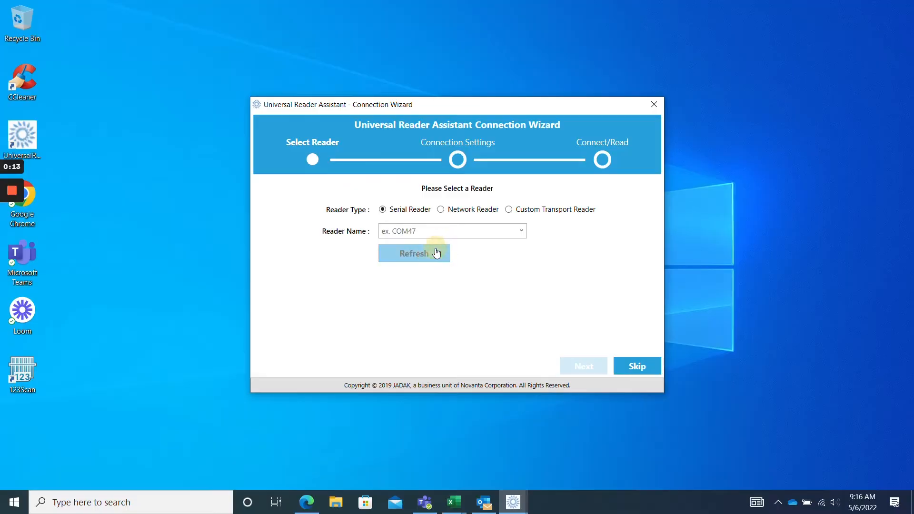
left_click(413, 253)
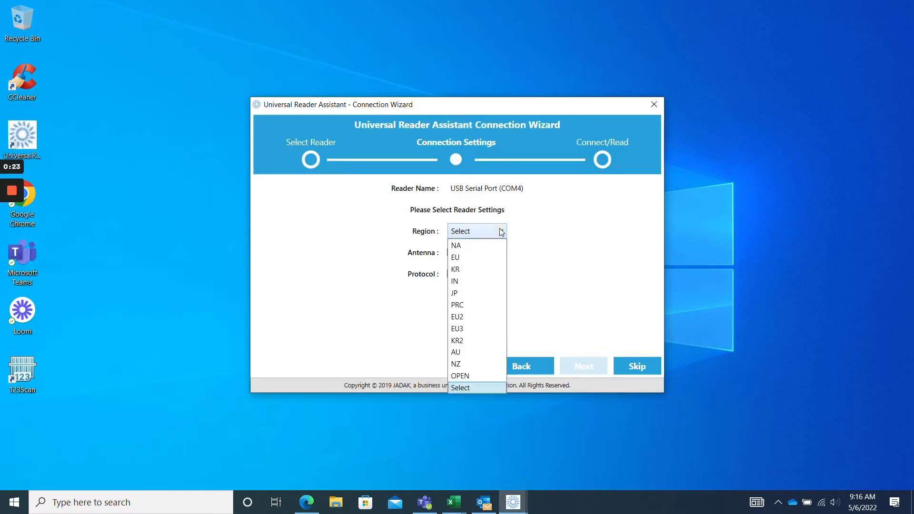
left_click(456, 245)
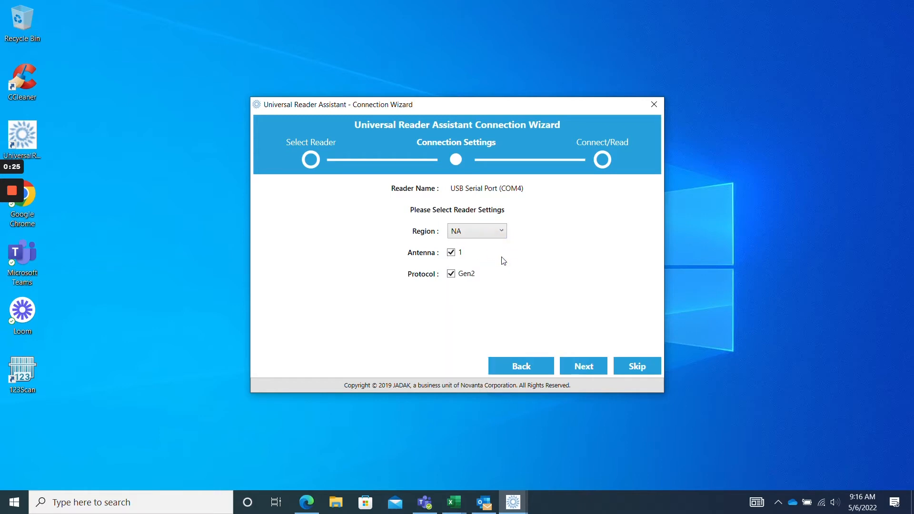
left_click(584, 366)
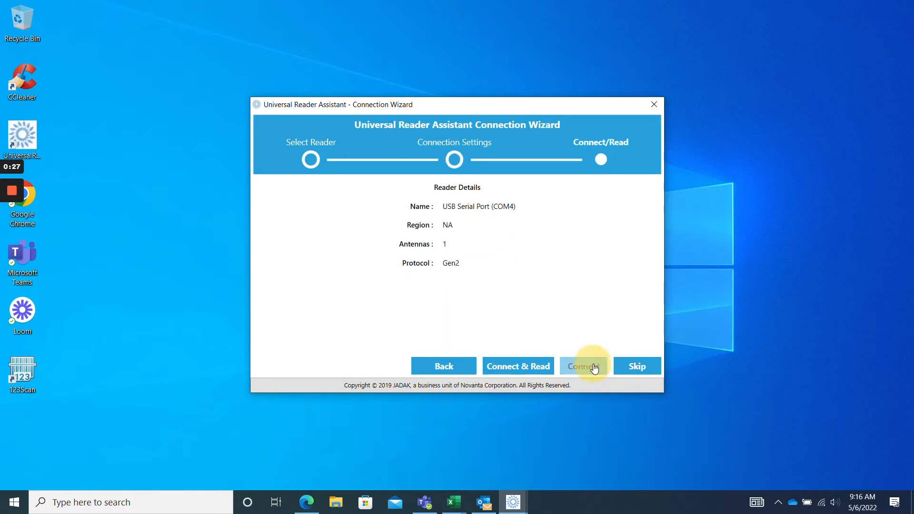
left_click(585, 366)
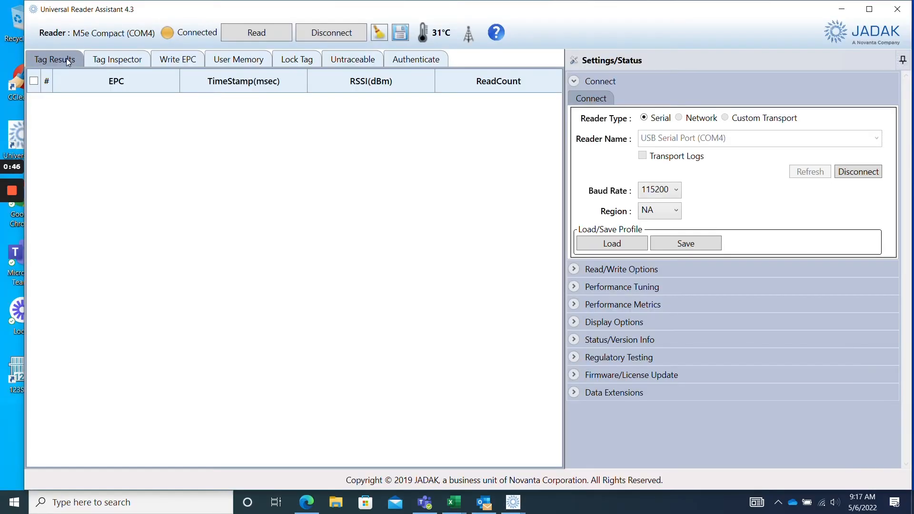
mouse_move(64, 62)
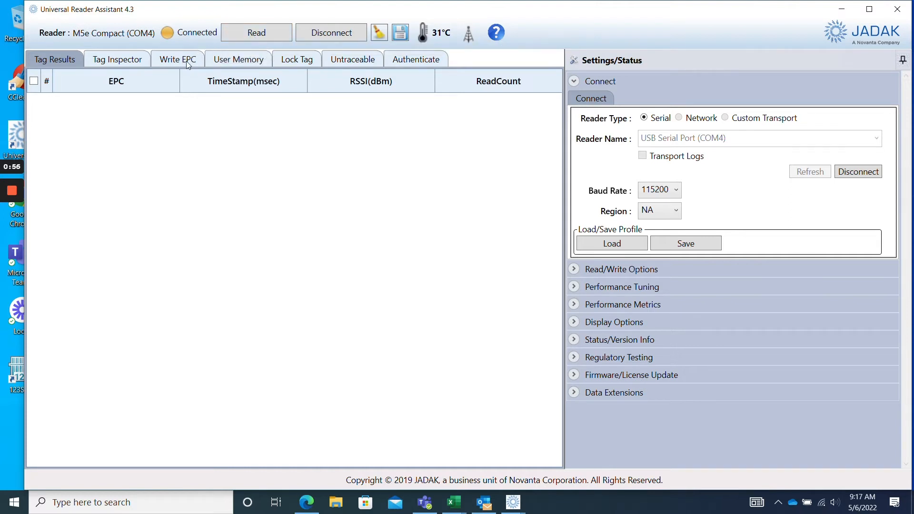
Step: Show the Write EPC page with first-tag-to-respond and hexadecimal representation selected
left_click(178, 59)
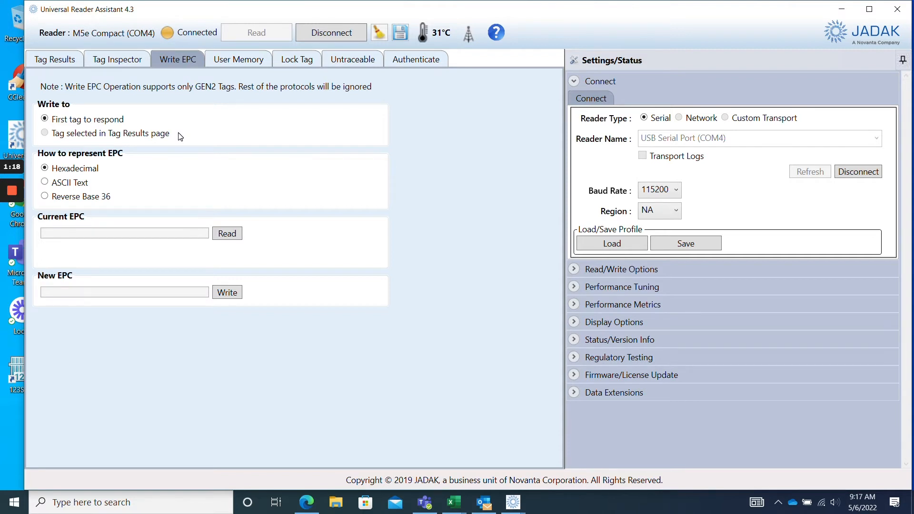
mouse_move(163, 124)
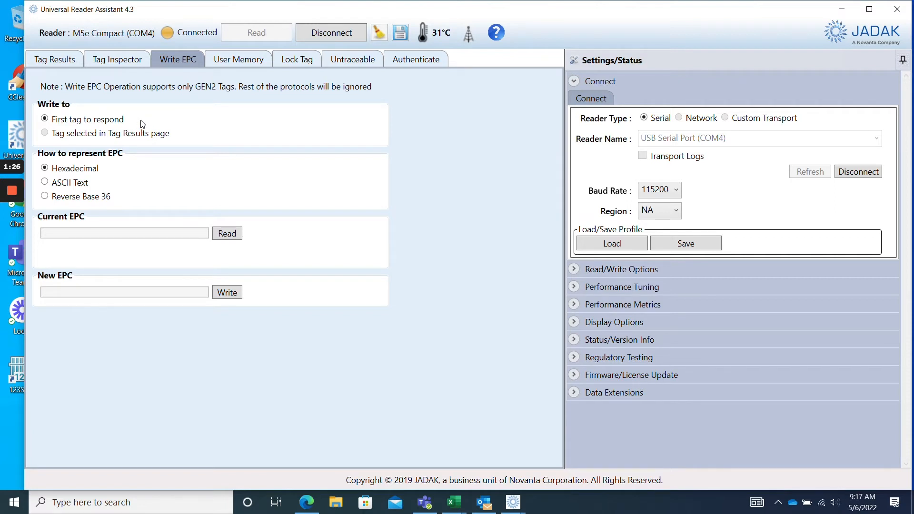
mouse_move(147, 123)
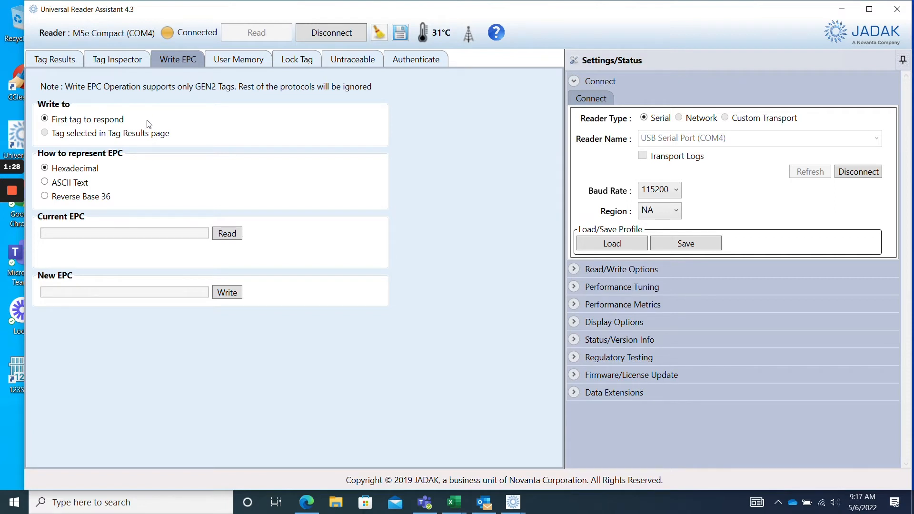
mouse_move(43, 69)
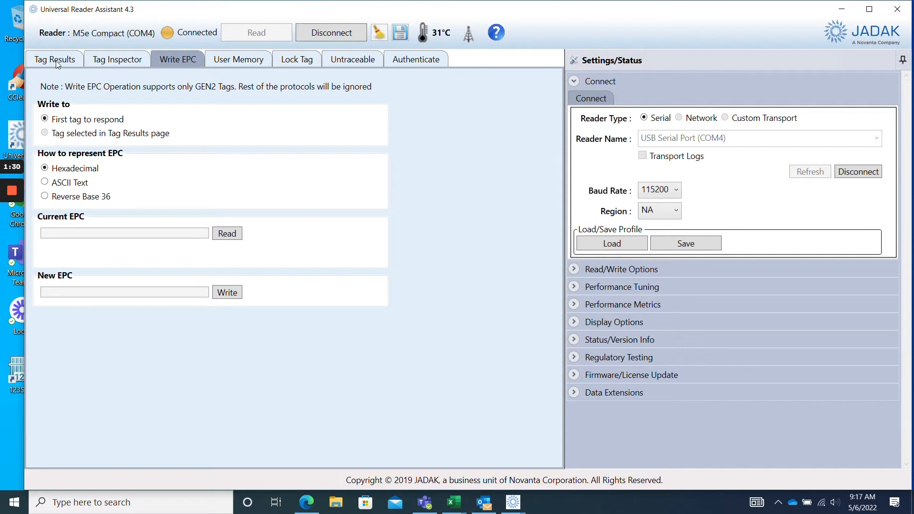
Step: Read tags briefly in Tag Results, then choose Write EPC for the tag ending 017
left_click(54, 59)
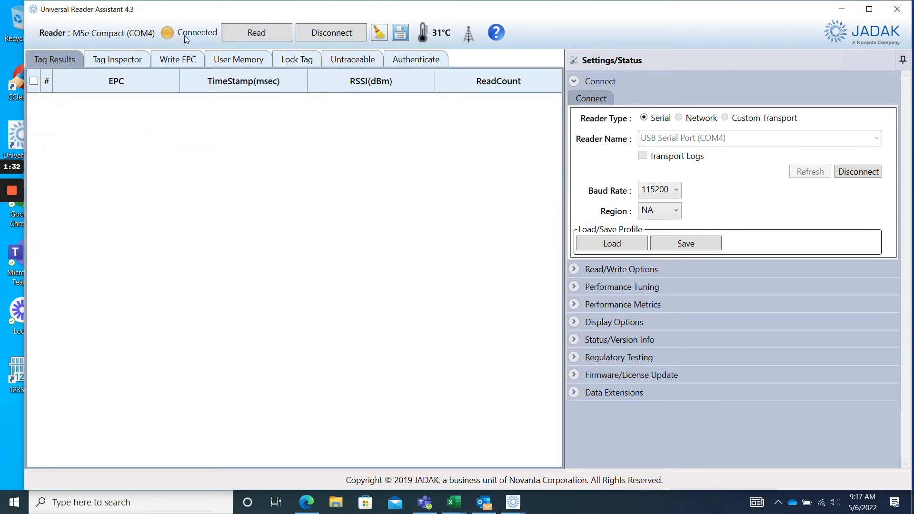
left_click(256, 32)
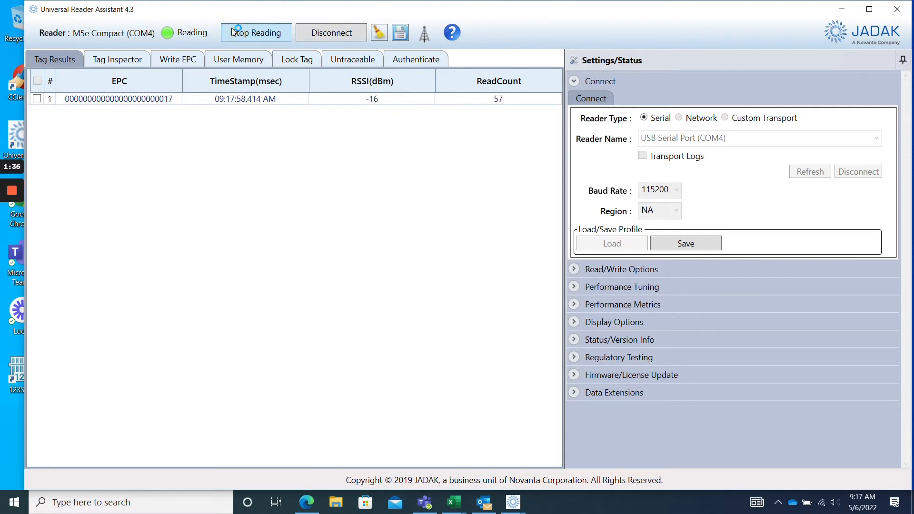
left_click(256, 32)
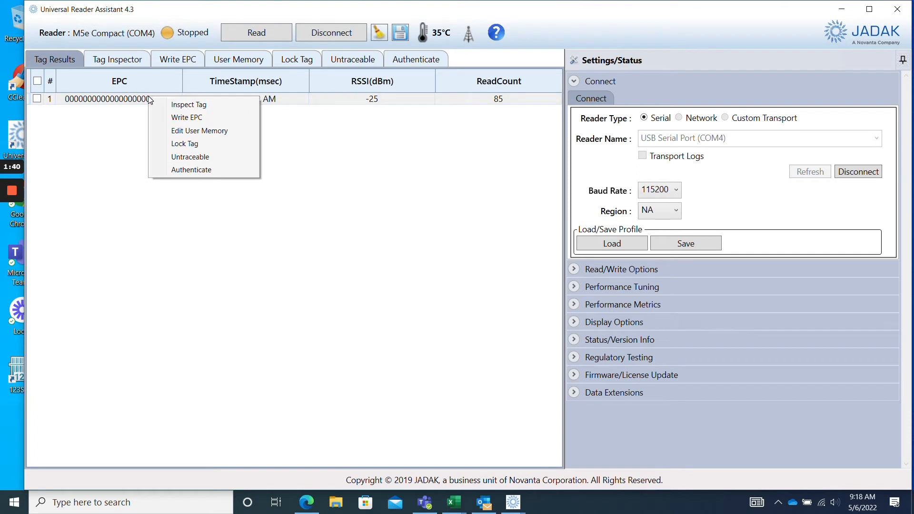
left_click(187, 118)
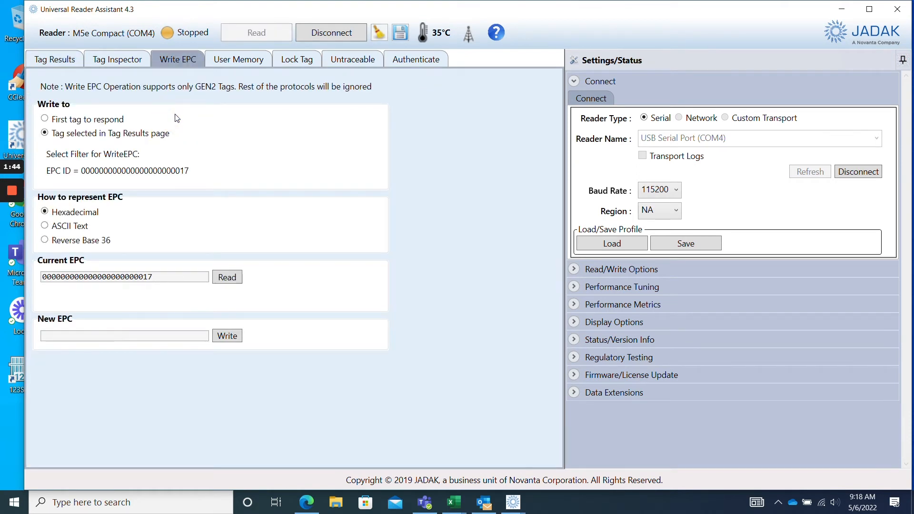
mouse_move(193, 59)
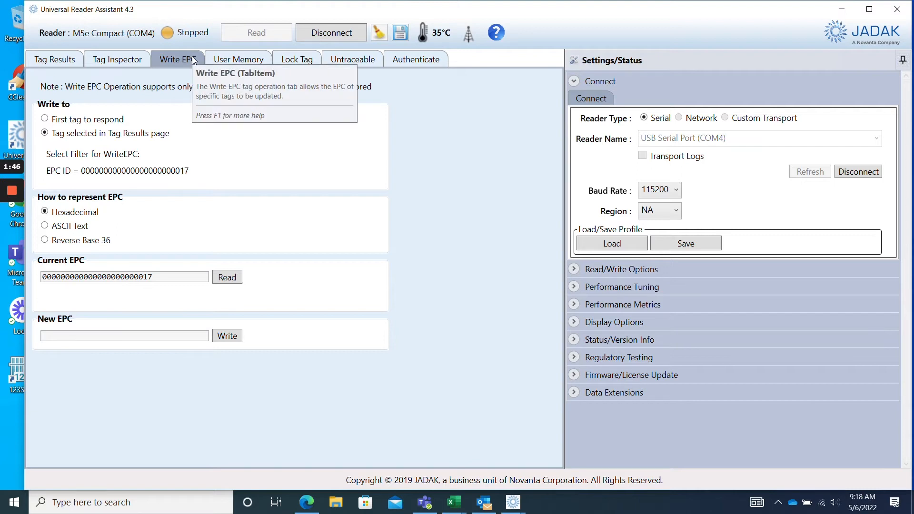
mouse_move(169, 137)
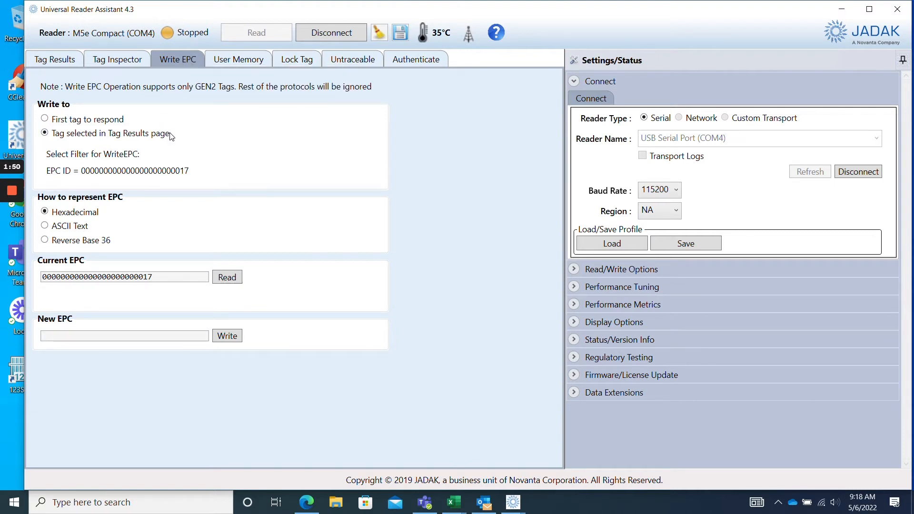
mouse_move(127, 200)
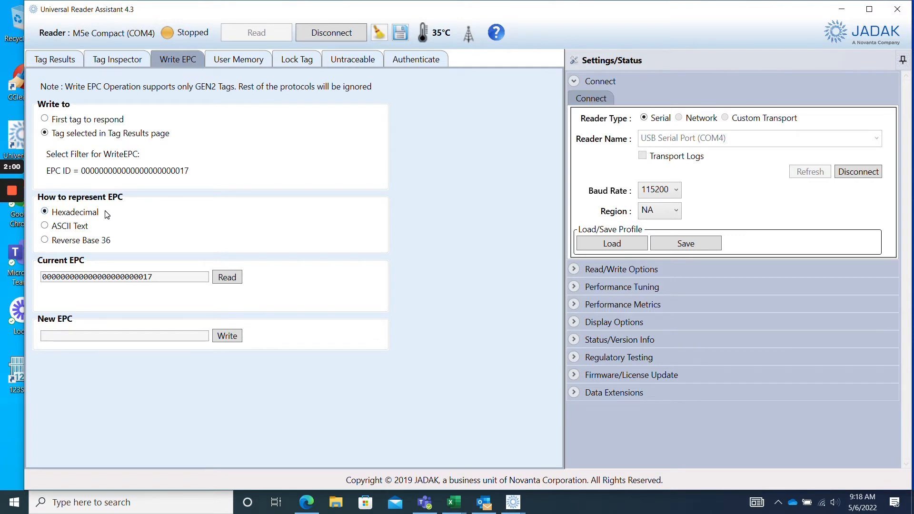
mouse_move(95, 228)
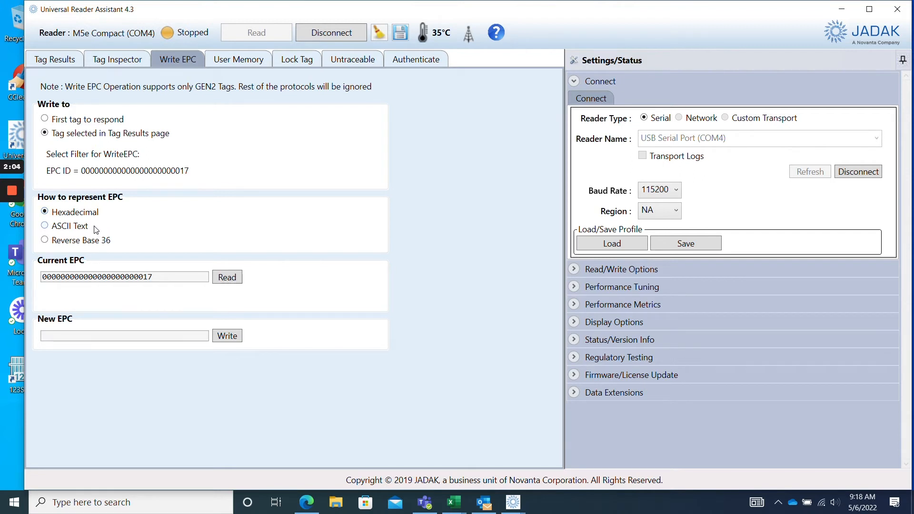
mouse_move(118, 242)
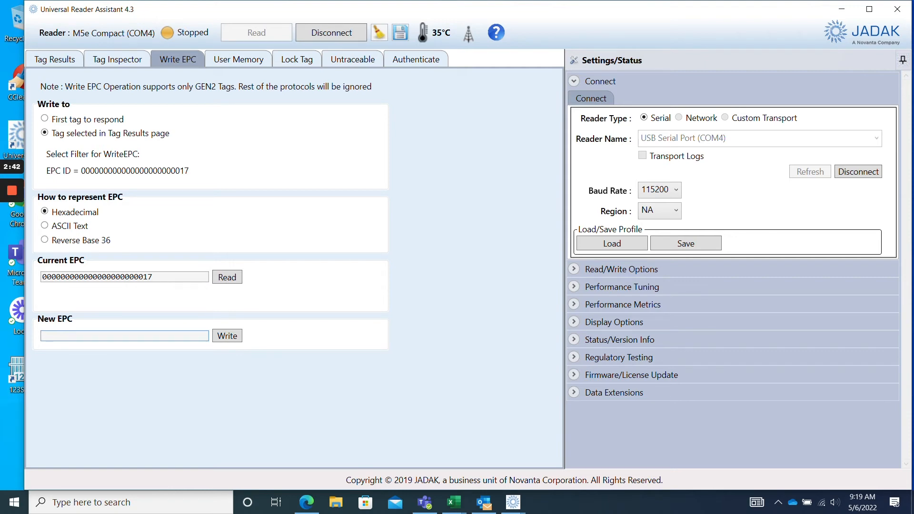
left_click(124, 335)
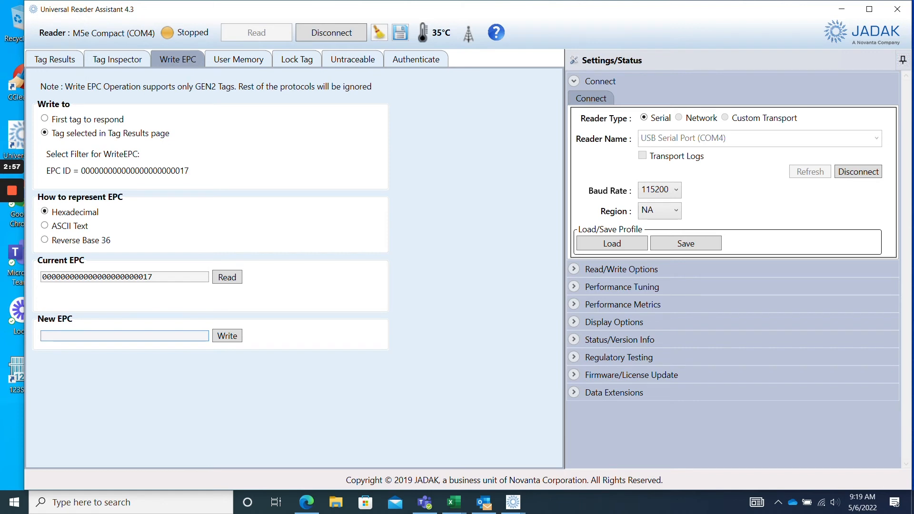
type("000000000000")
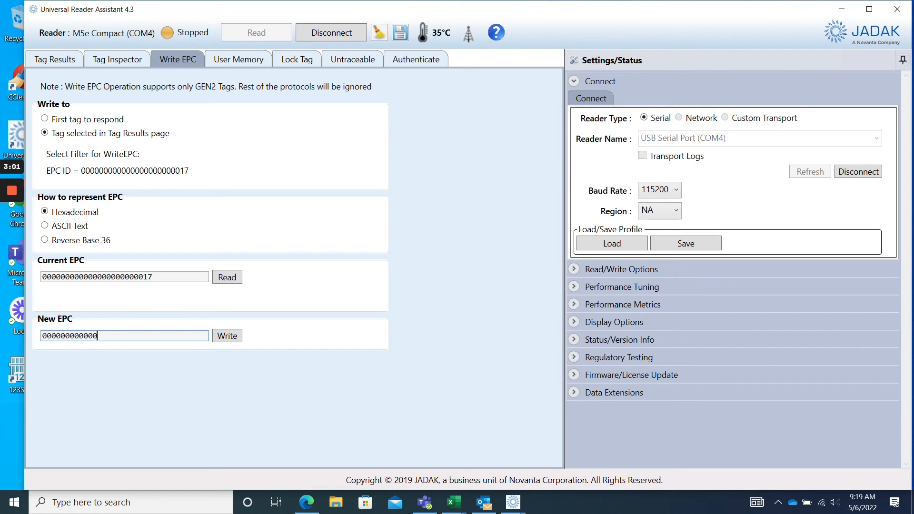
type("000000000000000000000001")
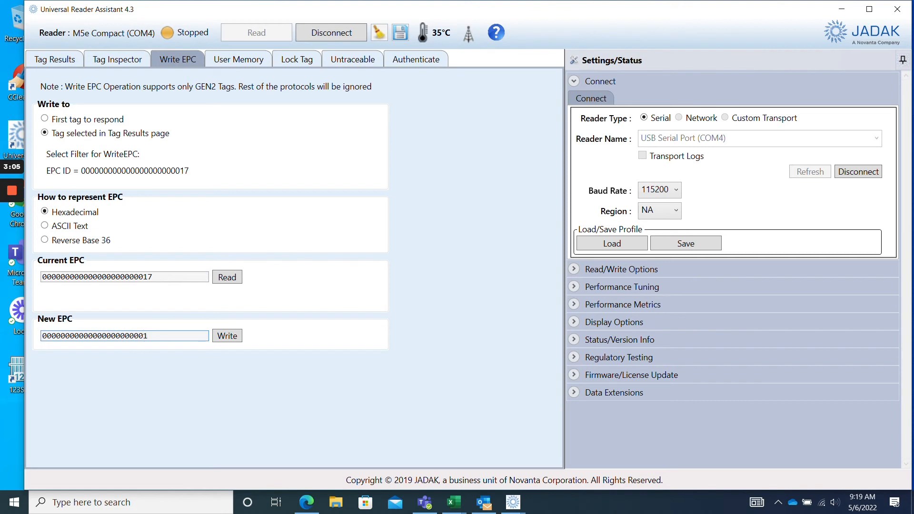
left_click(227, 335)
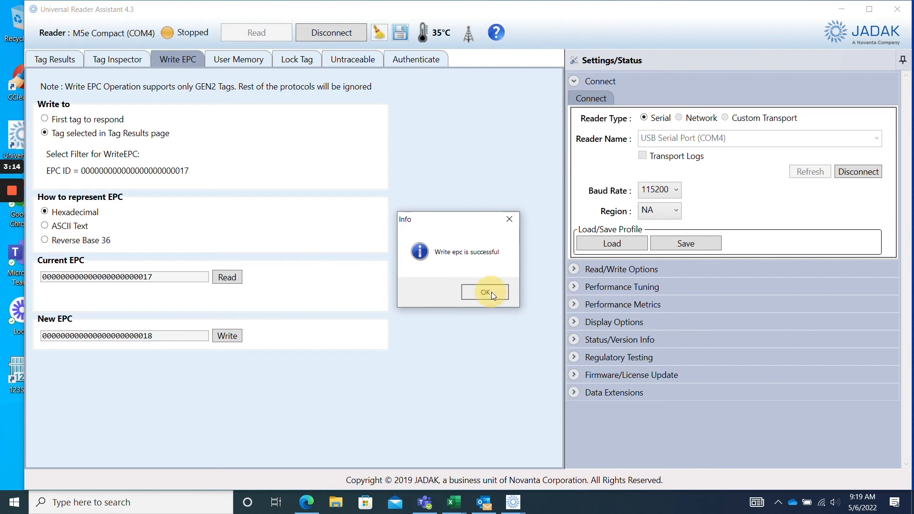
left_click(485, 293)
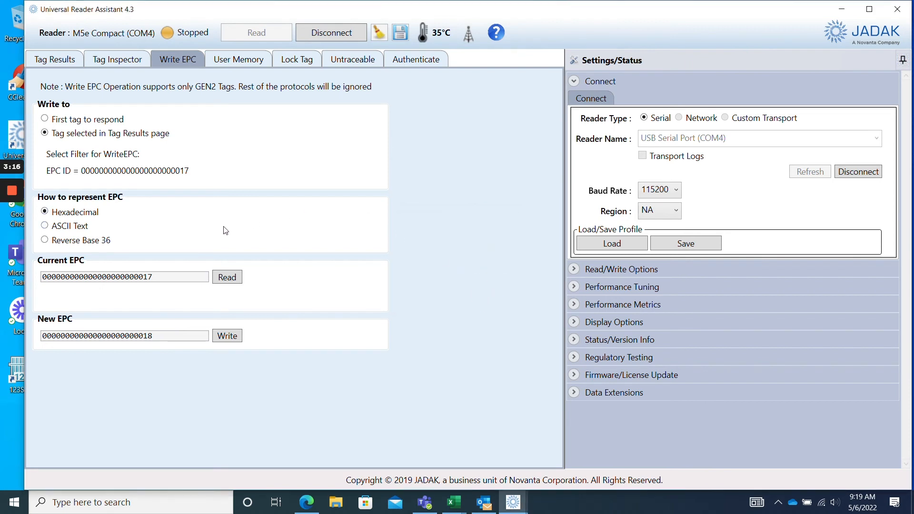
mouse_move(200, 237)
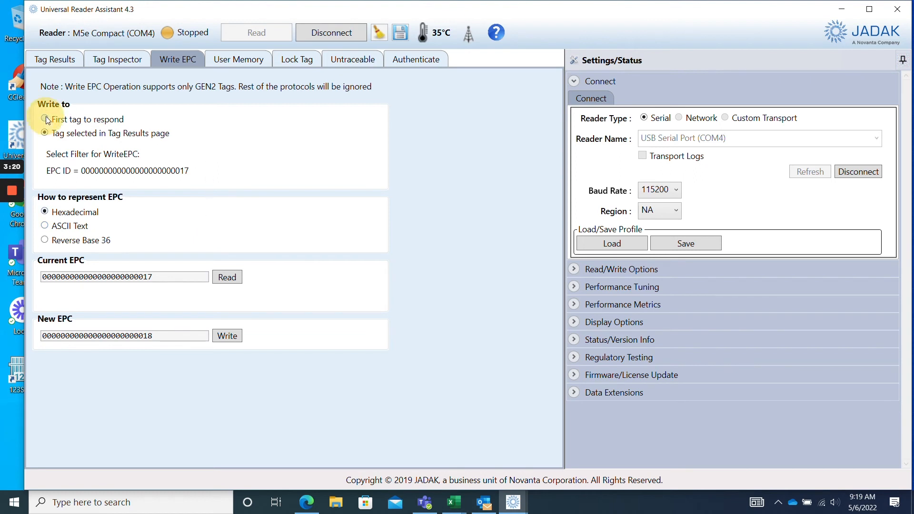
Step: Target the first responding tag and read back its EPC, now ending 018
left_click(45, 120)
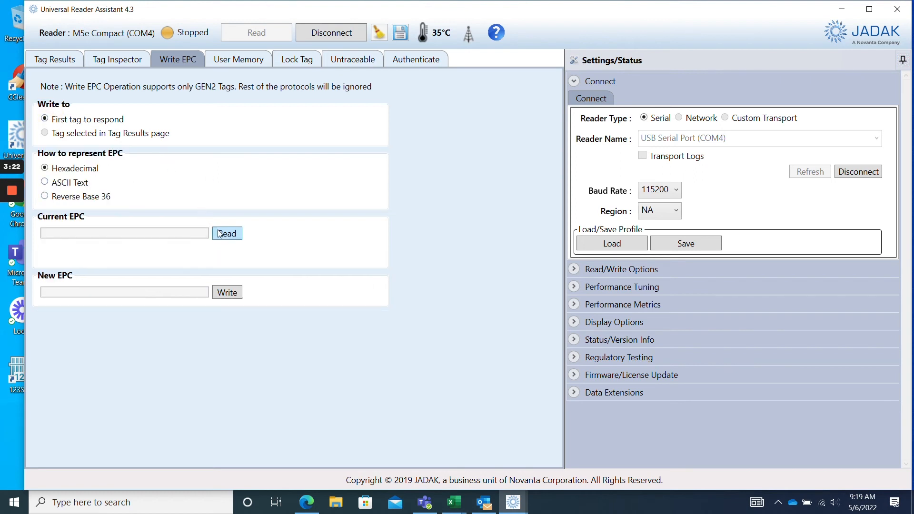
left_click(227, 233)
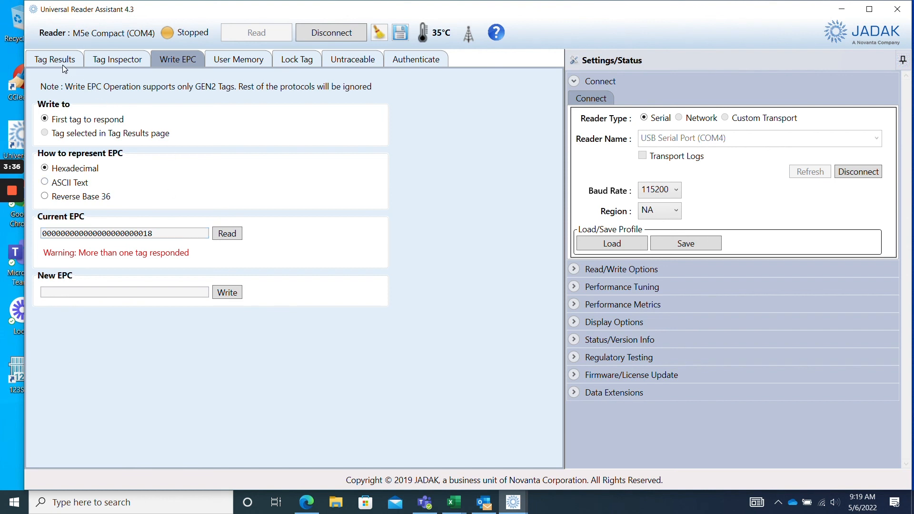
Step: Go back to Tag Results and start continuous reading, with EPC ending 017 still listed
left_click(53, 59)
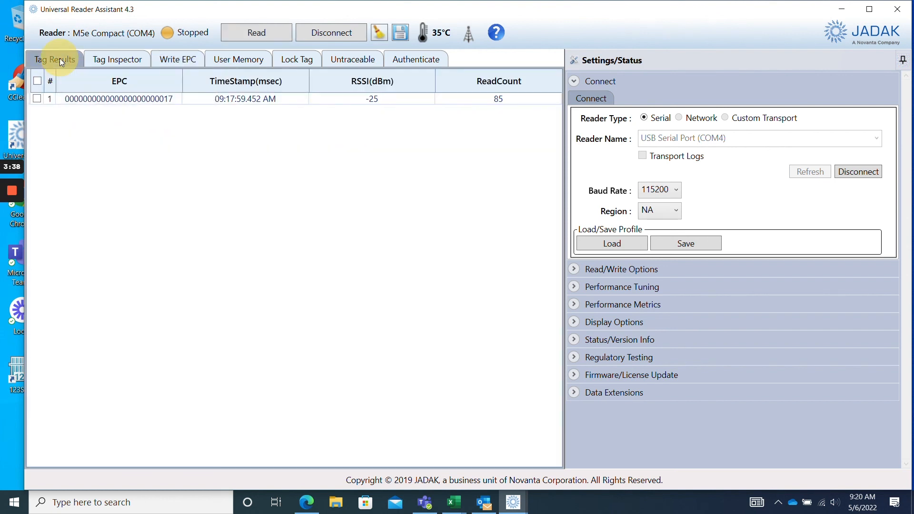
left_click(256, 33)
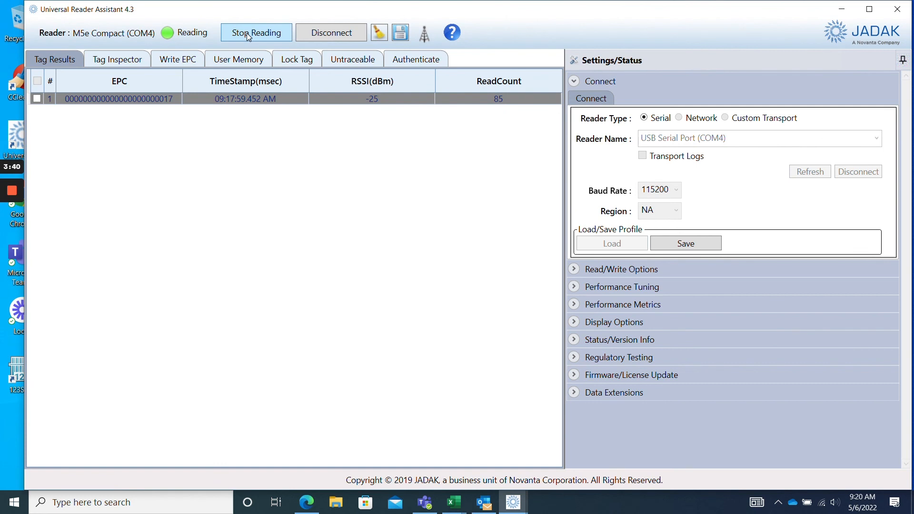